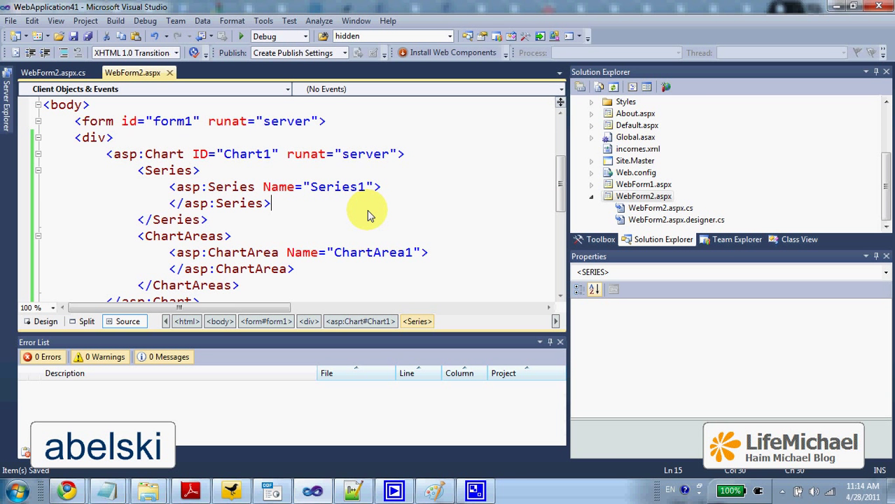
mouse_move(226, 193)
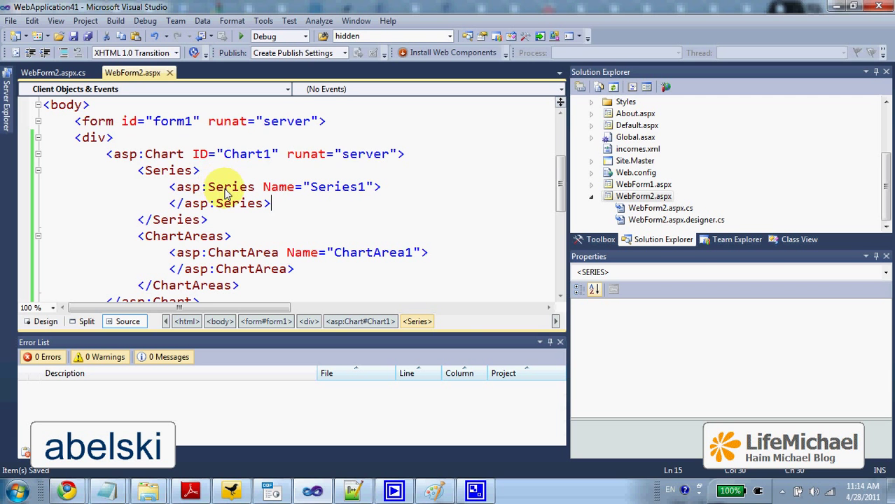
- Scroll through the WebForm2.aspx.cs code-behind
left_click(52, 72)
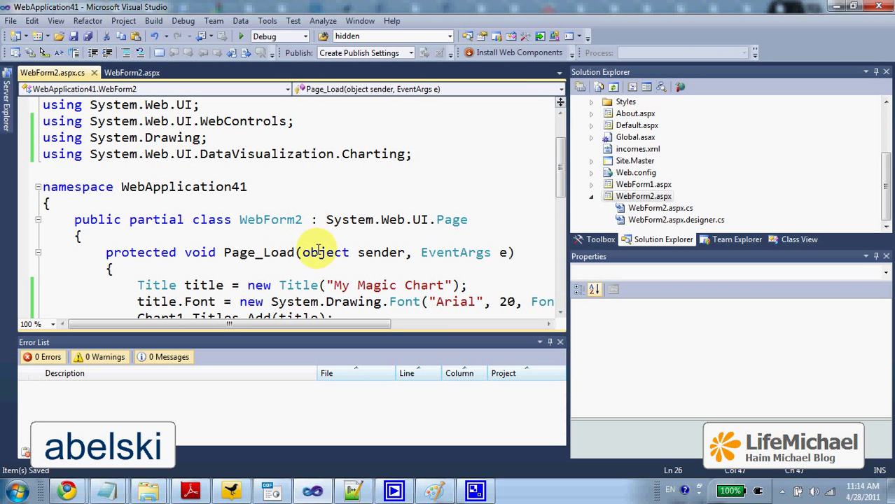
scroll("down", 3)
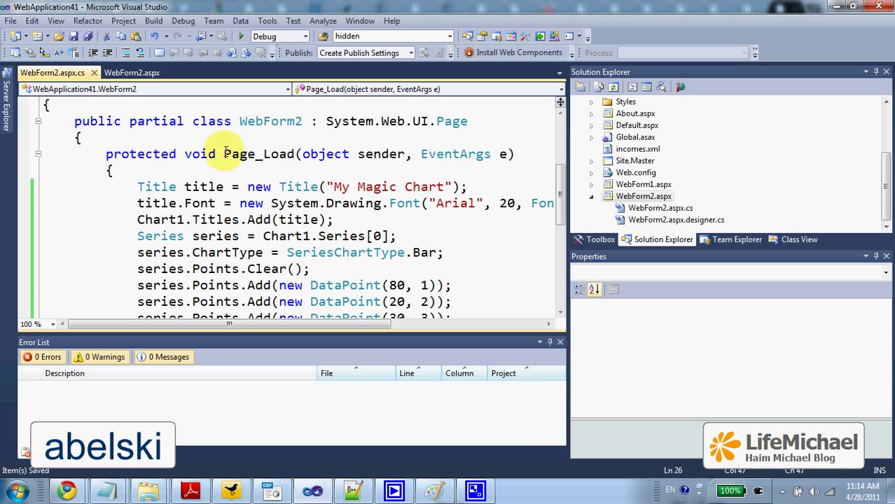
scroll("down", 3)
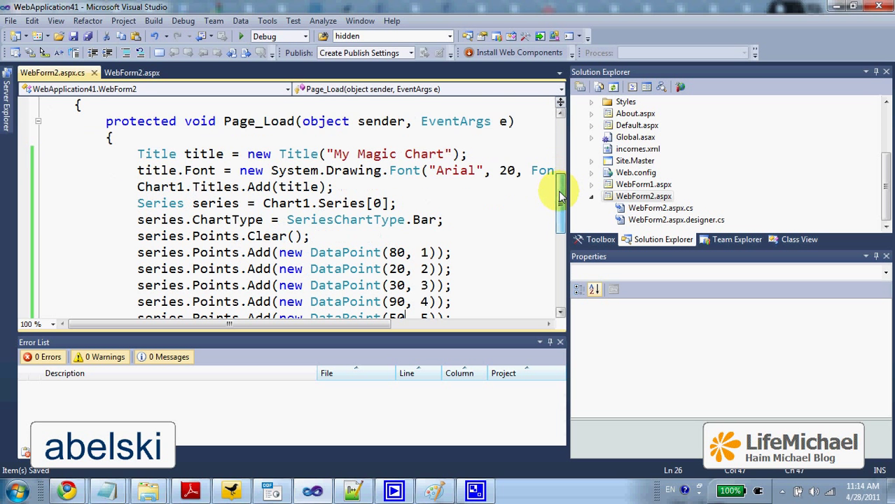
scroll("down", 3)
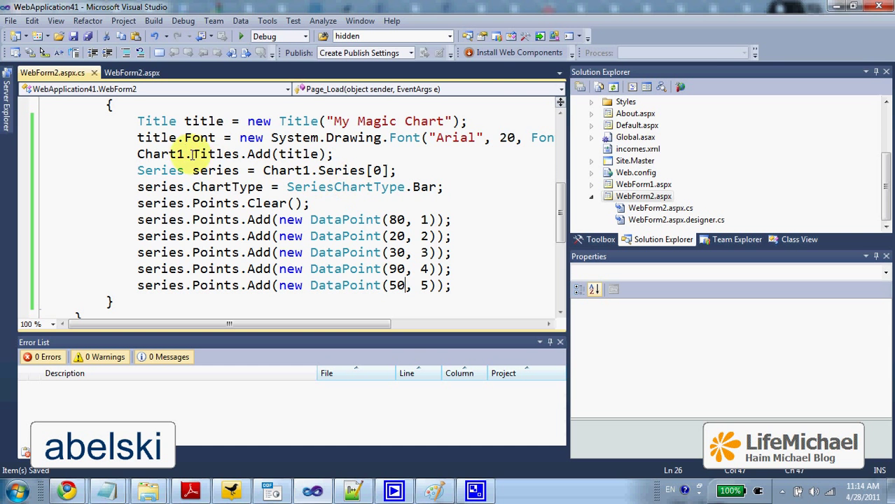
- Preview Chart1 as bars in the Split view, then return to the Page_Load code-behind
left_click(132, 72)
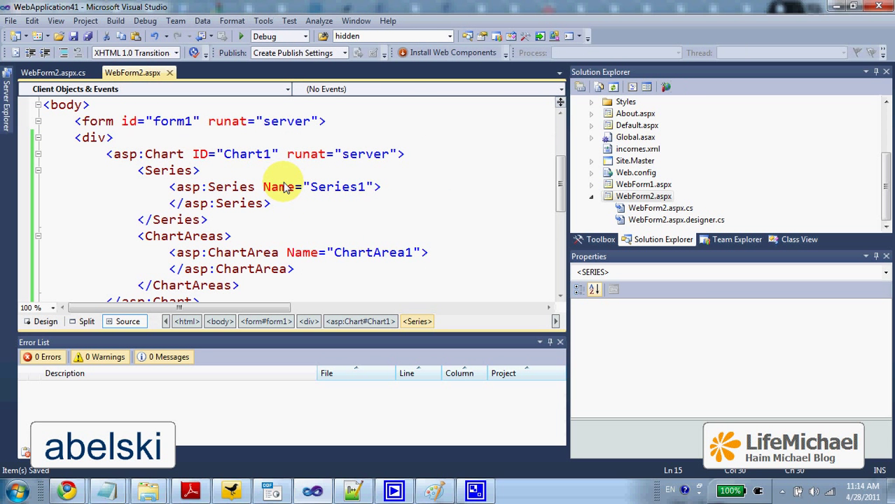
mouse_move(269, 190)
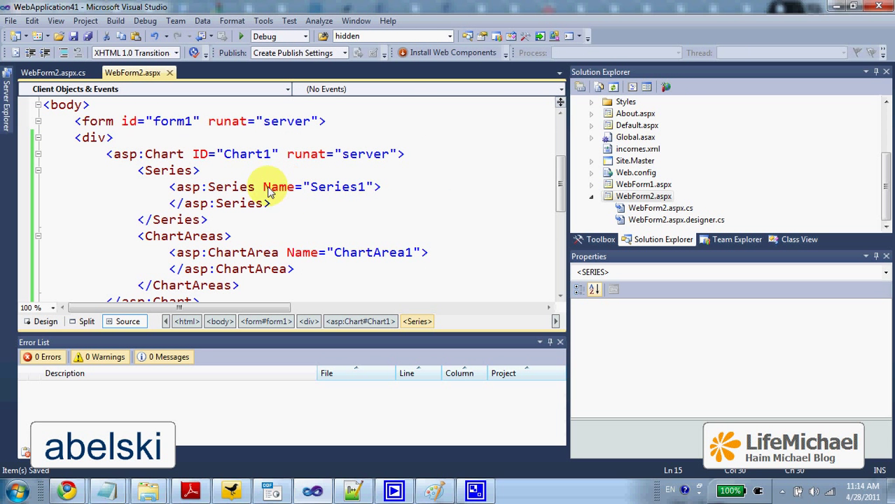
mouse_move(161, 294)
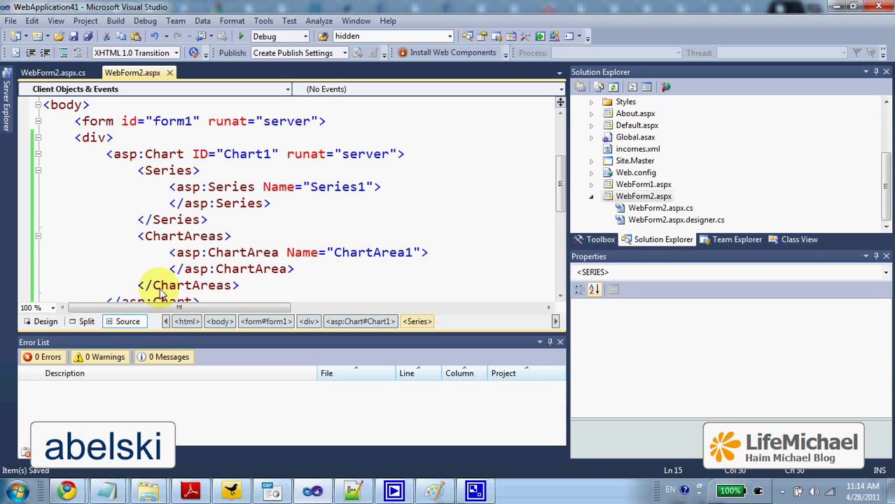
left_click(87, 322)
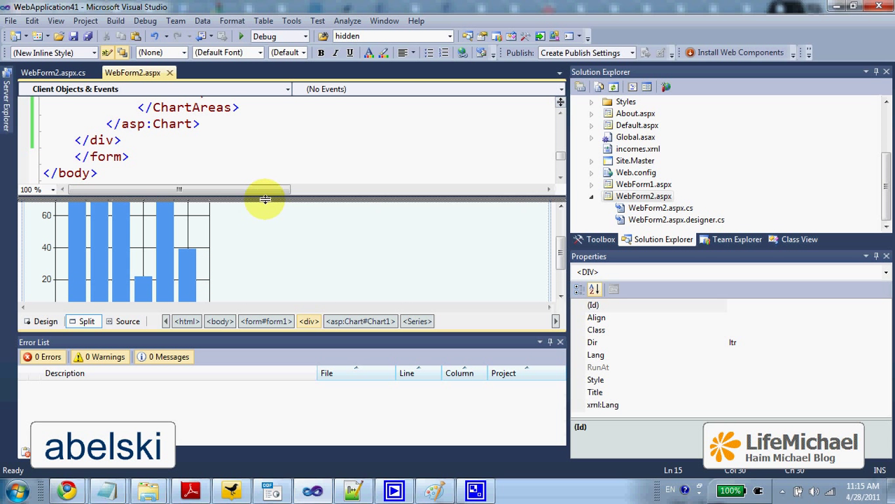
left_click(52, 73)
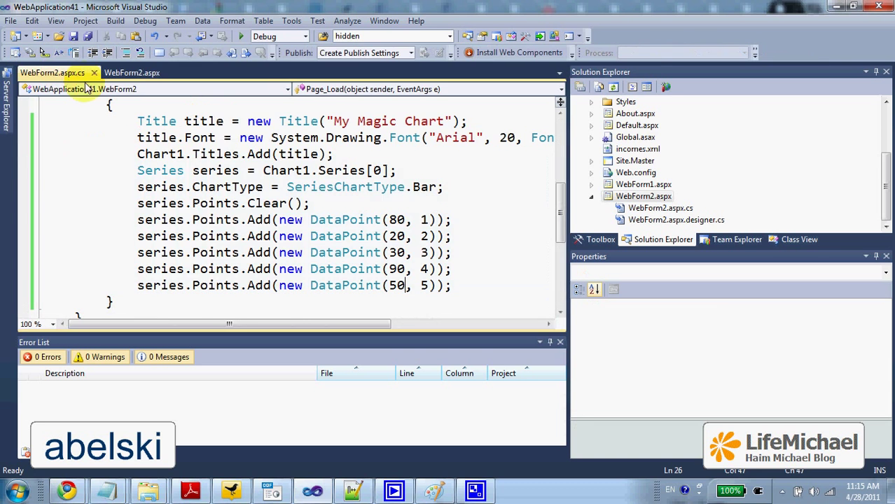
scroll("up", 3)
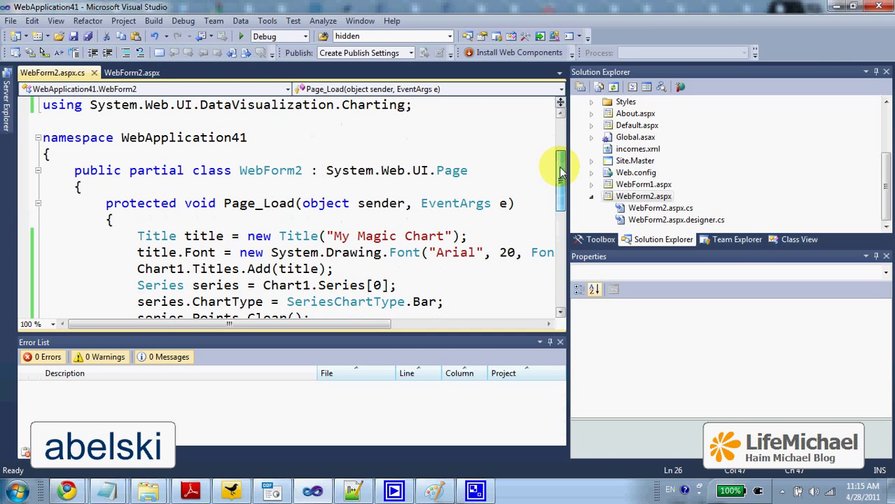
scroll("down", 3)
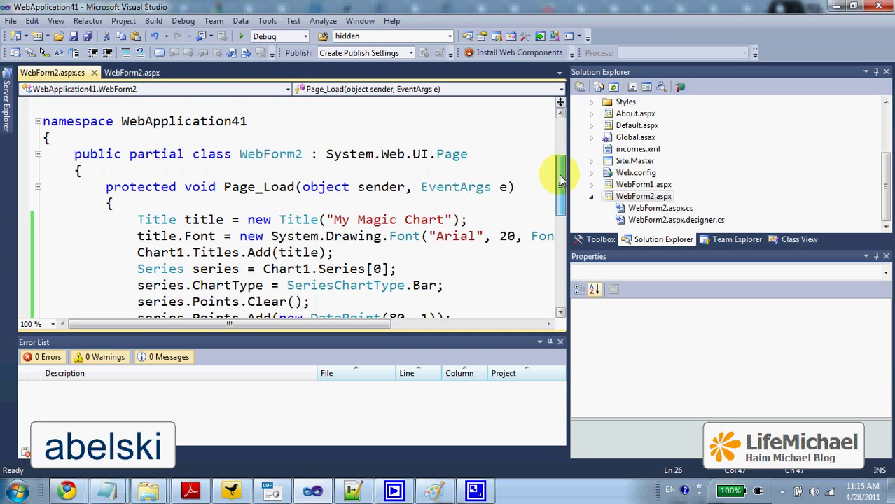
scroll("down", 3)
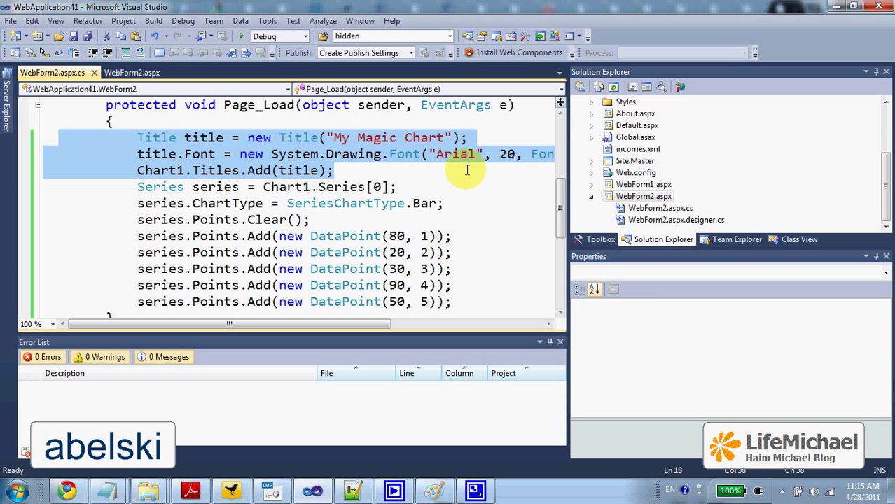
mouse_move(397, 169)
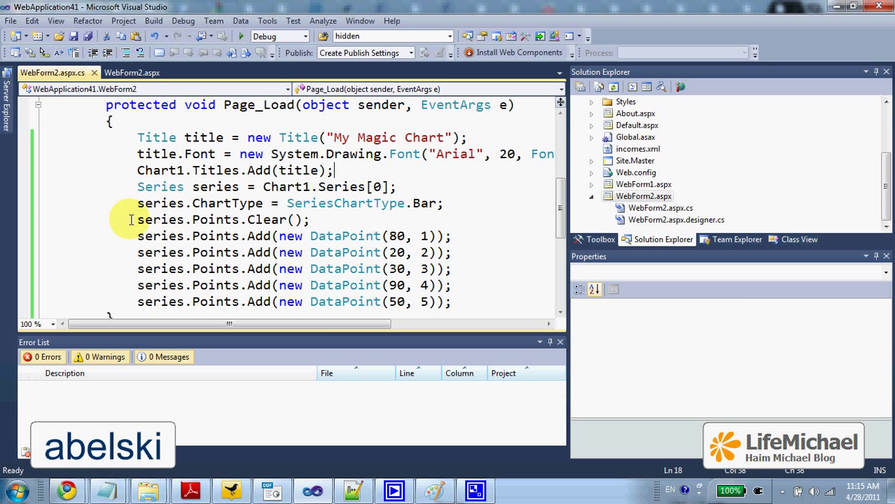
- Highlight the code that fills the bar series, then build and run WebForm2 in the browser
left_click_drag(137, 186, 385, 269)
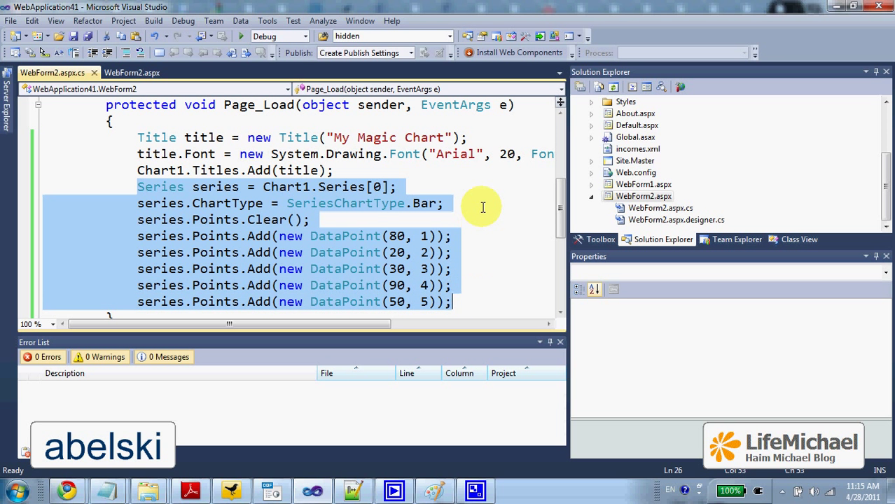
left_click(445, 203)
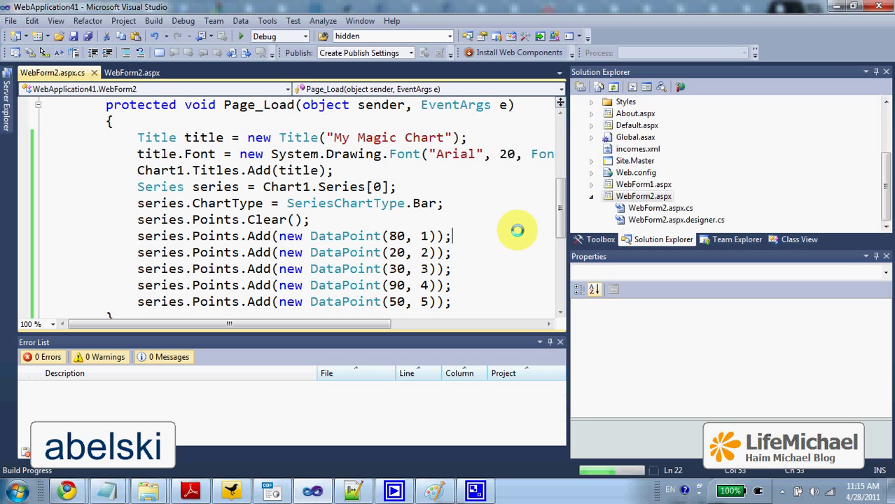
left_click(241, 36)
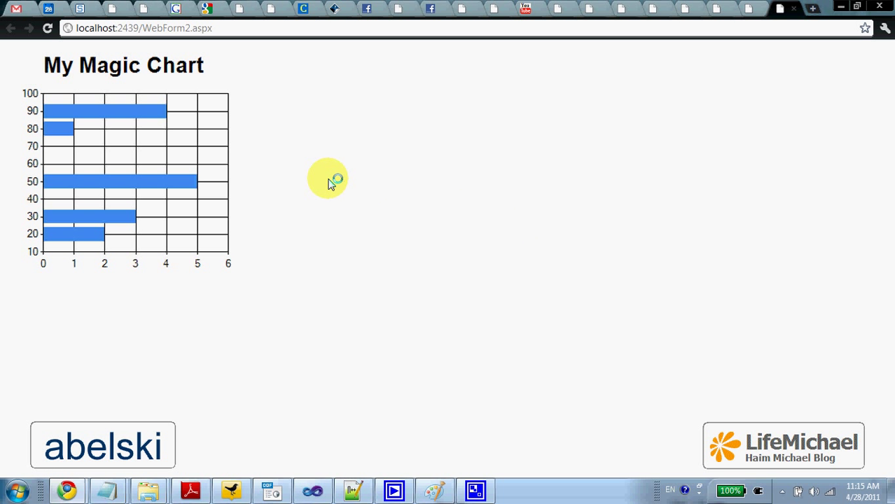
mouse_move(440, 459)
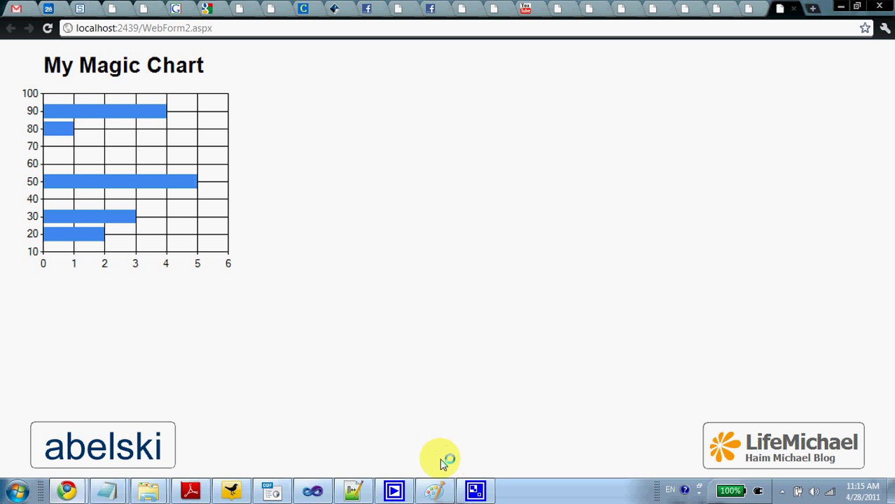
mouse_move(313, 490)
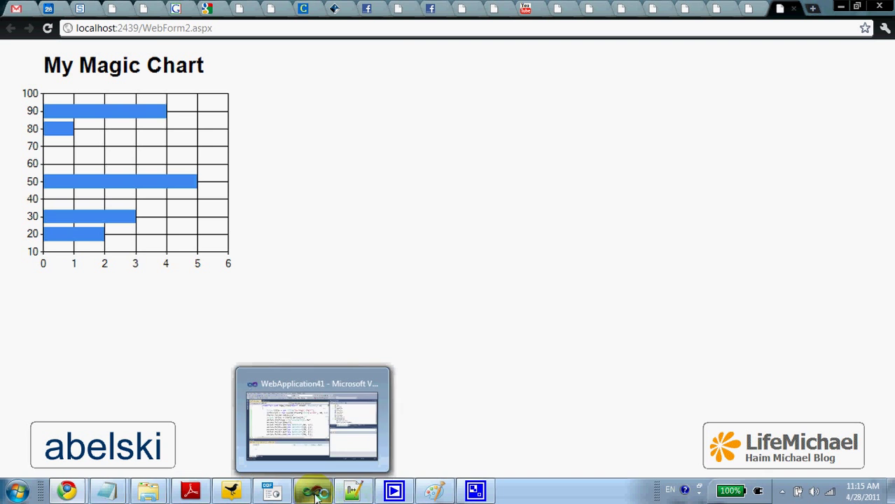
- Switch from Chrome's My Magic Chart page back to the Visual Studio project
left_click(313, 419)
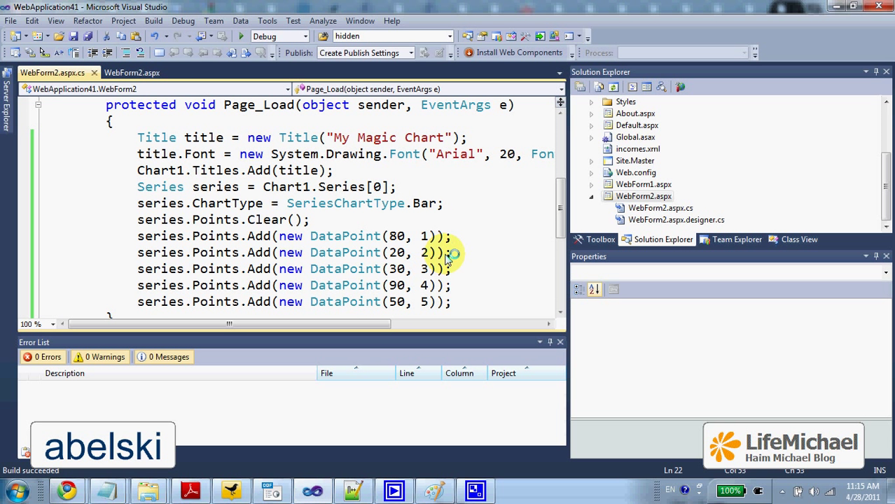